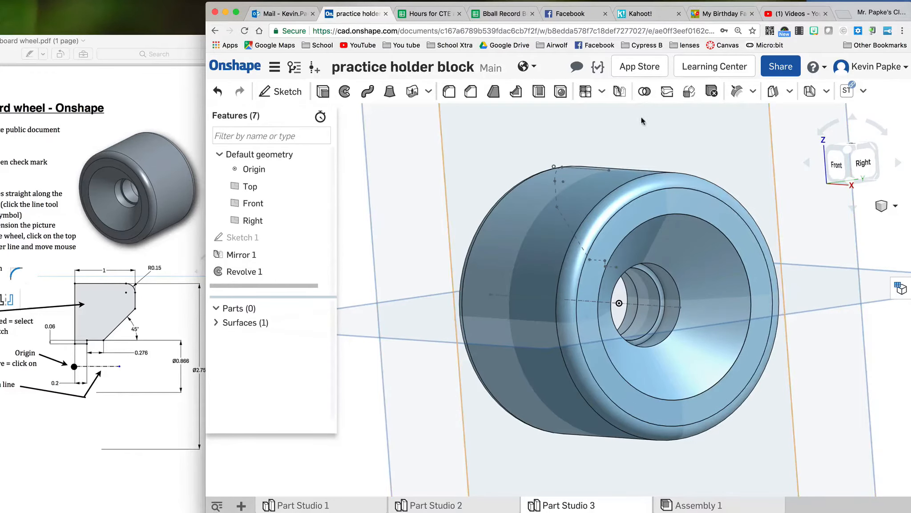
pyautogui.moveTo(585, 92)
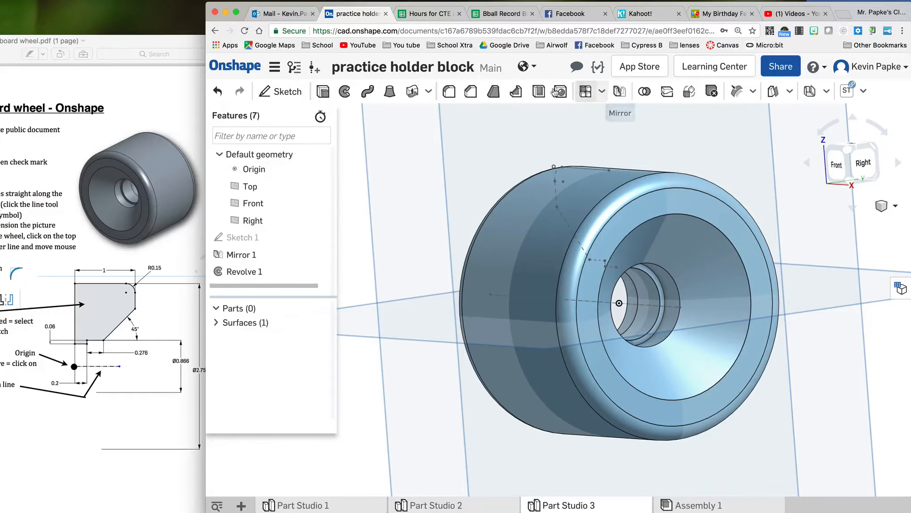
pyautogui.moveTo(345, 91)
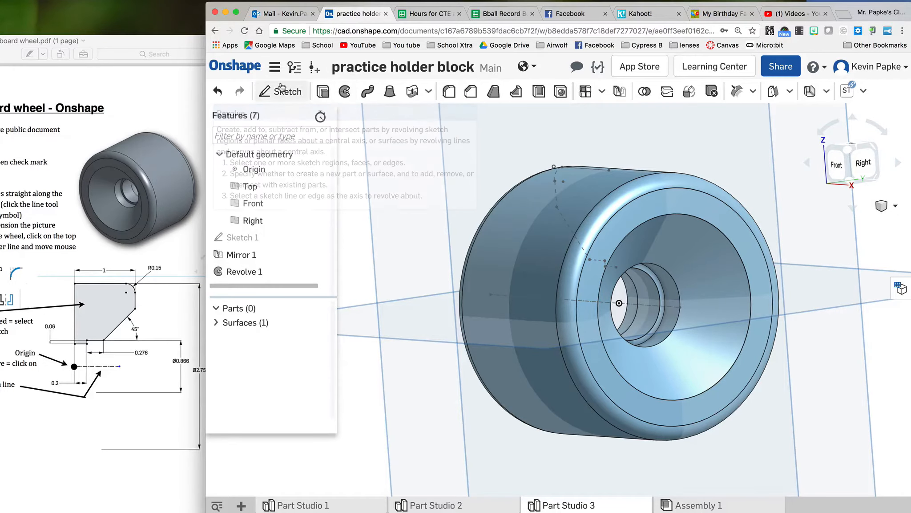
# Create a new public Onshape document titled 'skateboard wheel' from the documents page.
pyautogui.click(235, 65)
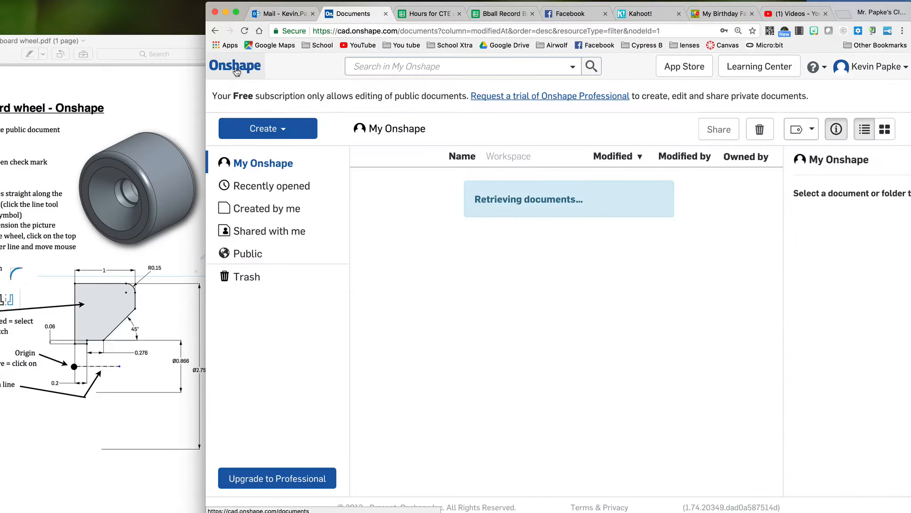
pyautogui.click(268, 127)
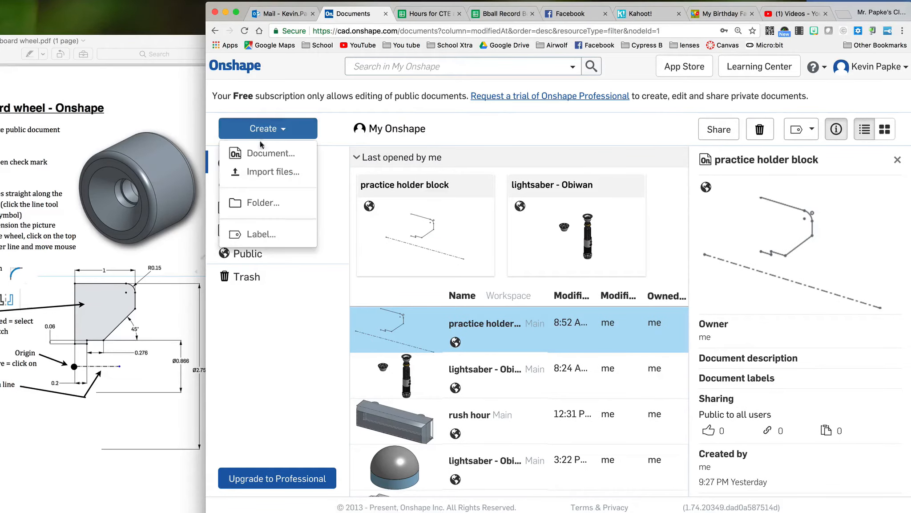
pyautogui.click(271, 153)
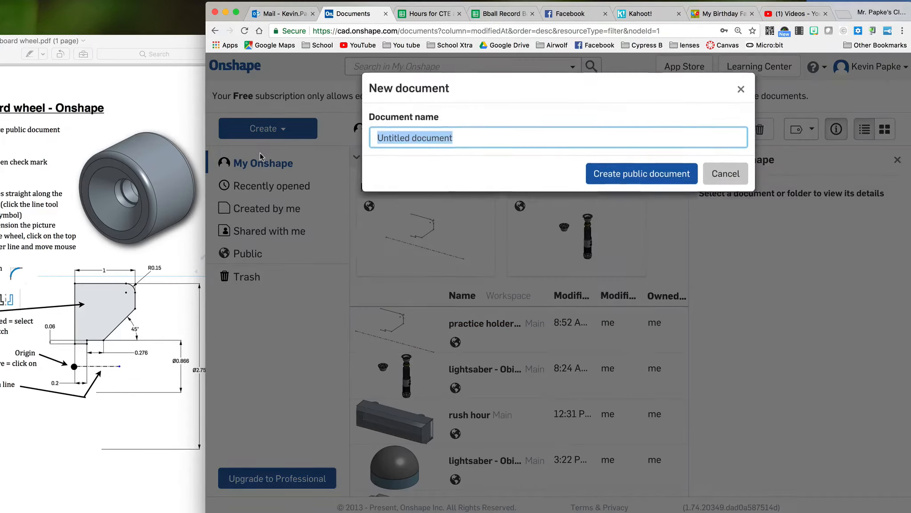
pyautogui.write('skate')
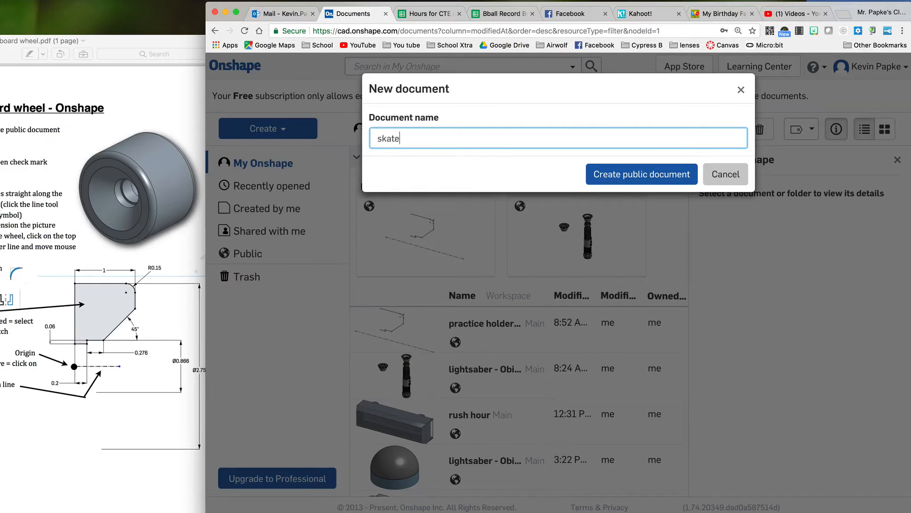
pyautogui.write('boar')
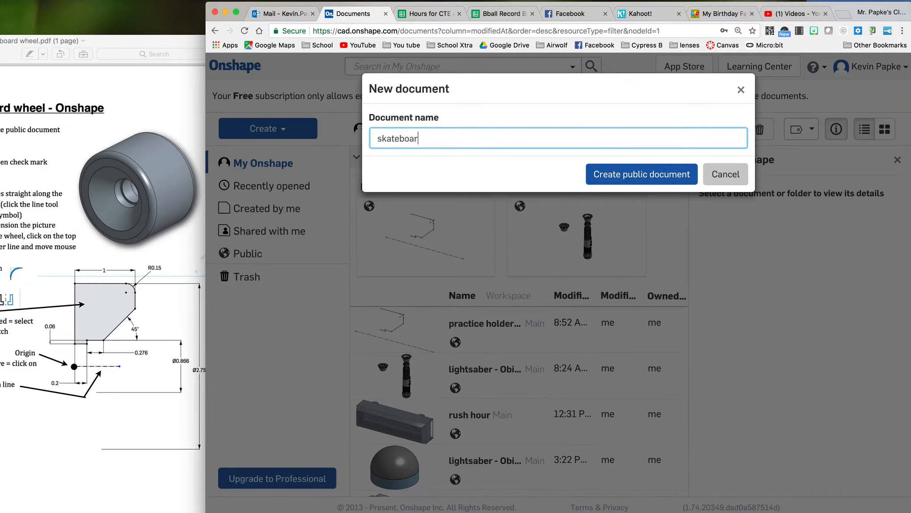
pyautogui.write('d wheel')
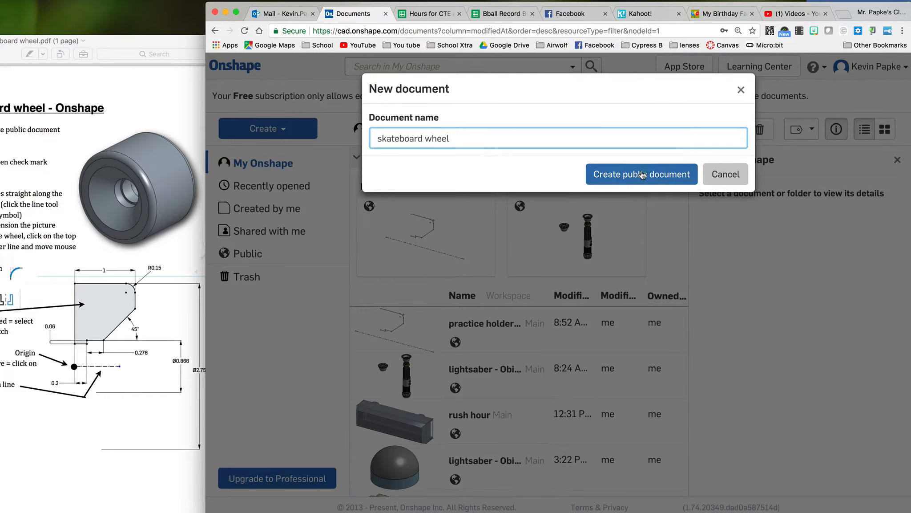
pyautogui.click(641, 174)
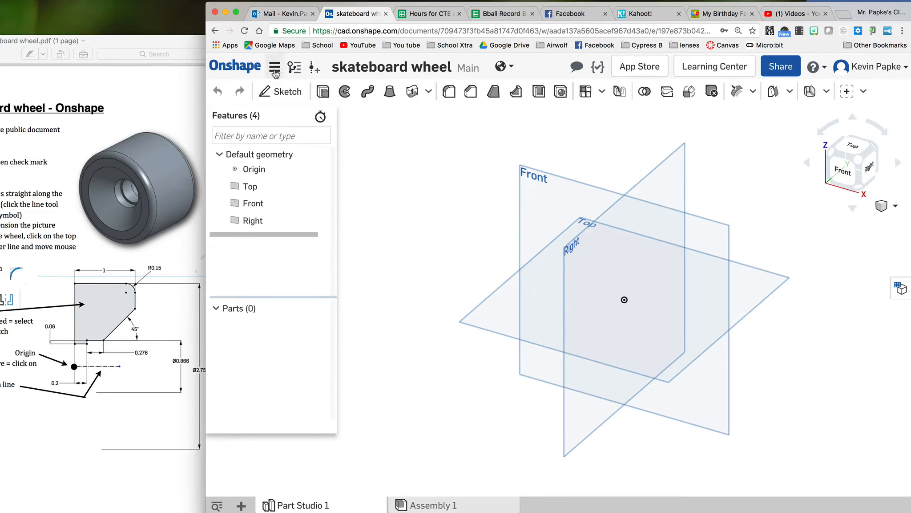
# Set the workspace default length unit to Inch and confirm.
pyautogui.click(274, 67)
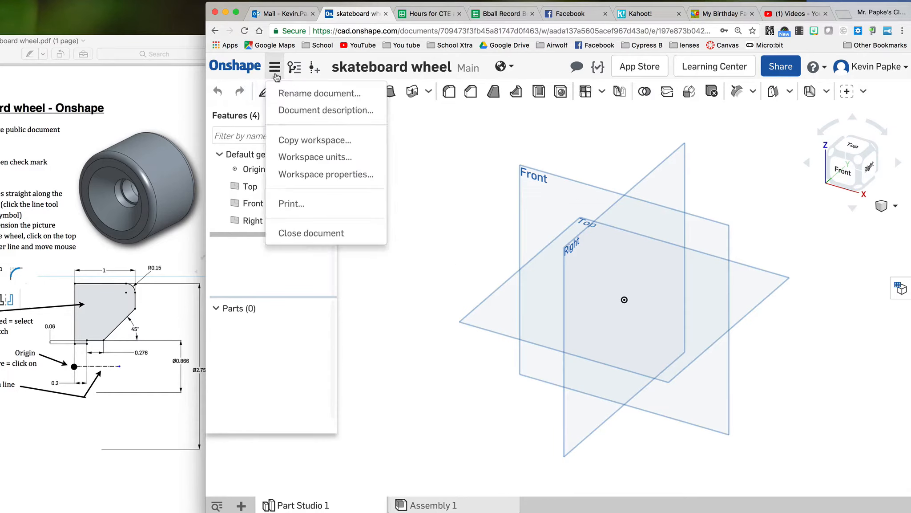
pyautogui.moveTo(314, 156)
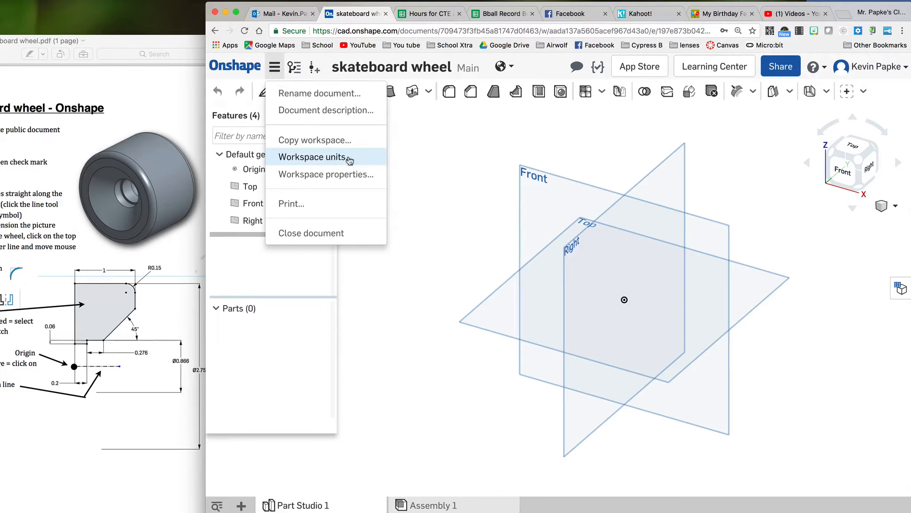
pyautogui.click(312, 157)
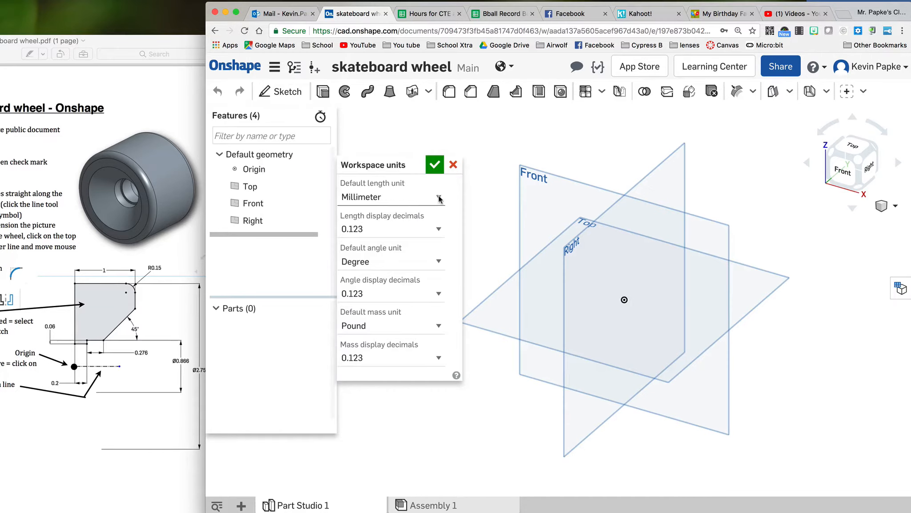
pyautogui.click(438, 197)
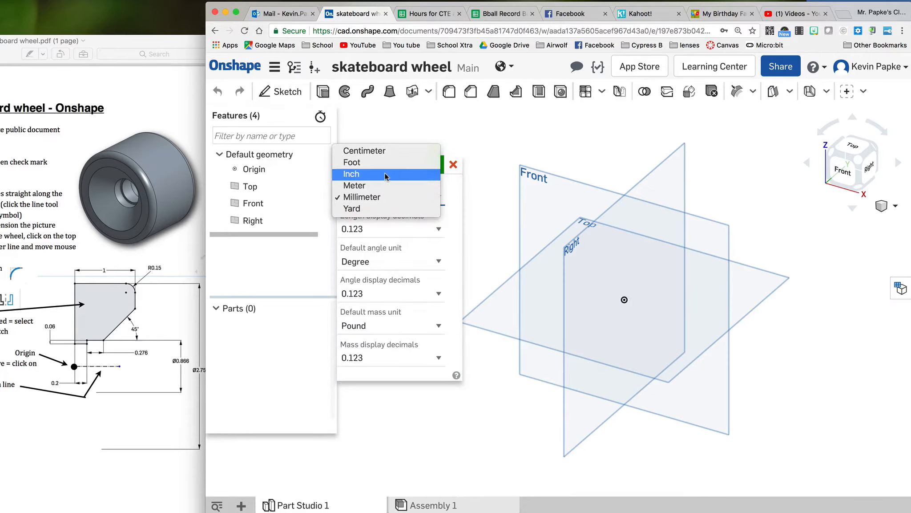
pyautogui.moveTo(354, 185)
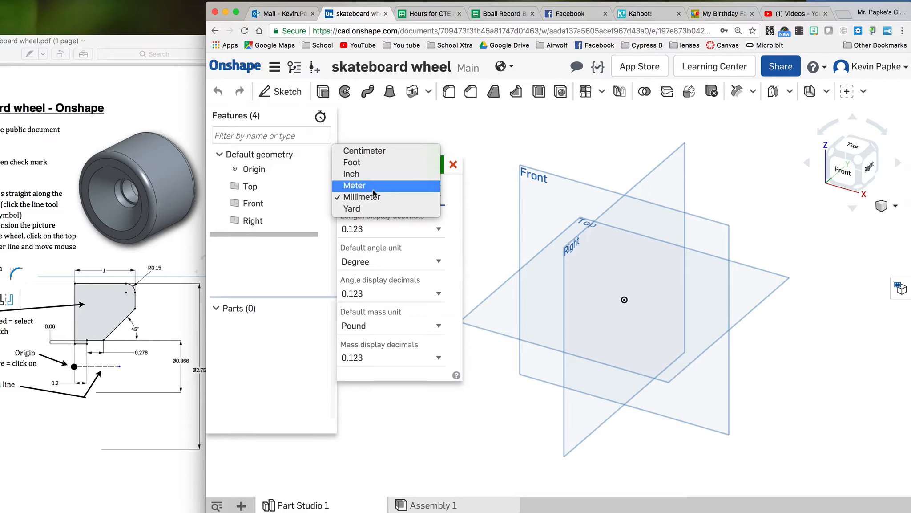
pyautogui.moveTo(360, 196)
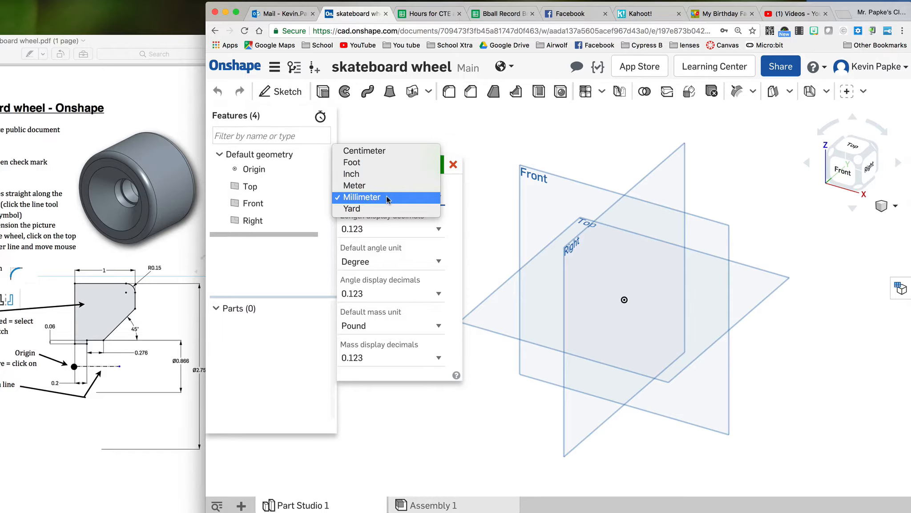
pyautogui.moveTo(351, 174)
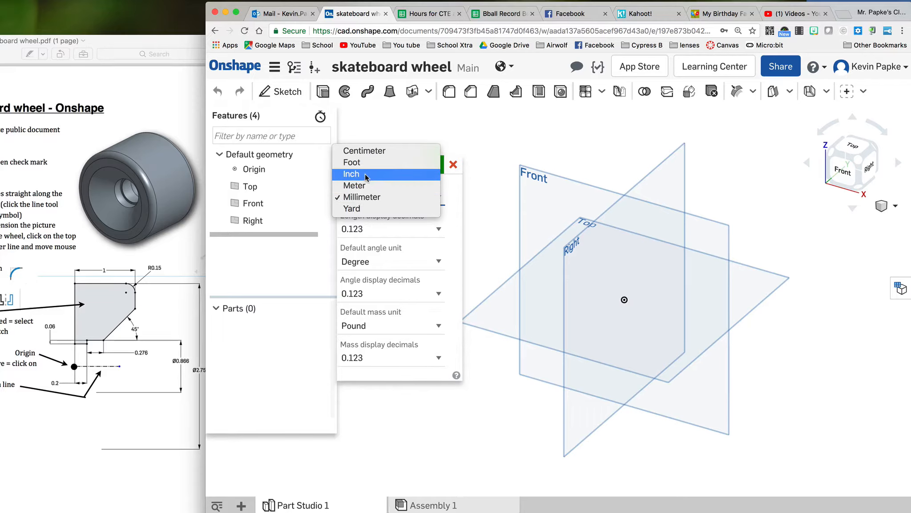
pyautogui.click(351, 174)
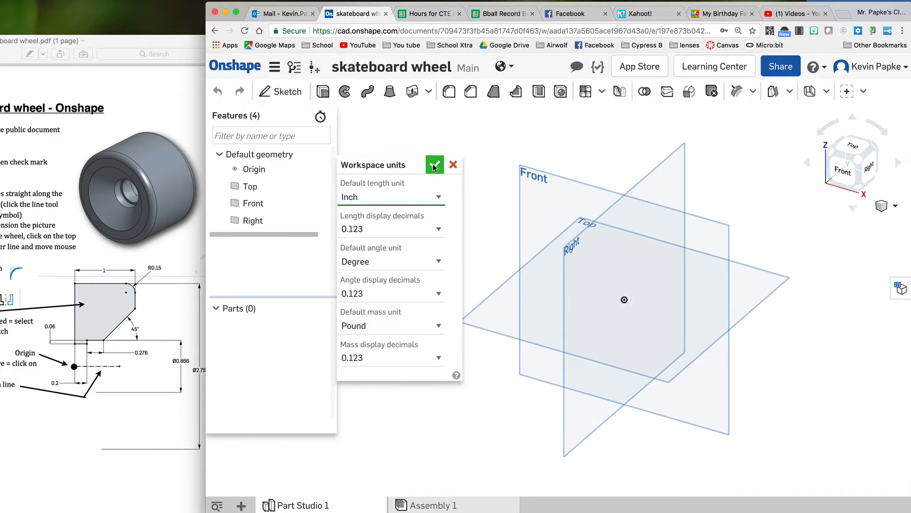
pyautogui.click(434, 164)
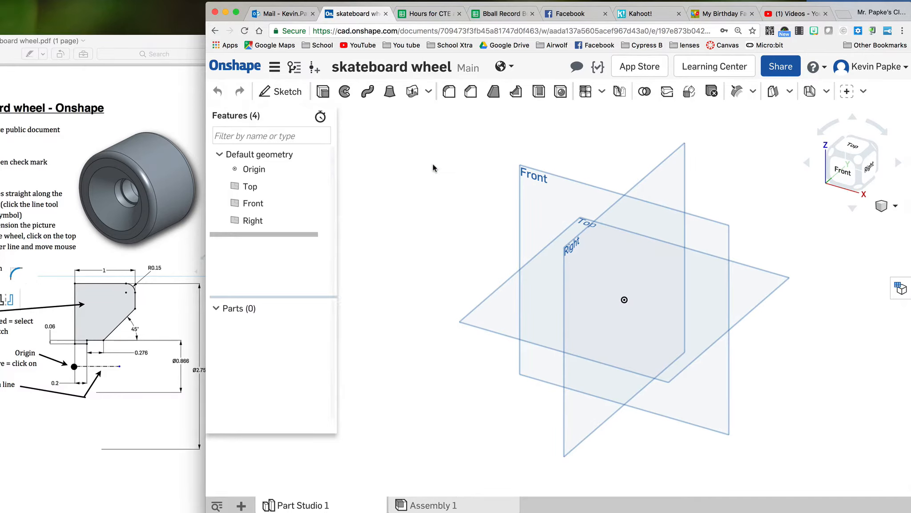
pyautogui.moveTo(545, 201)
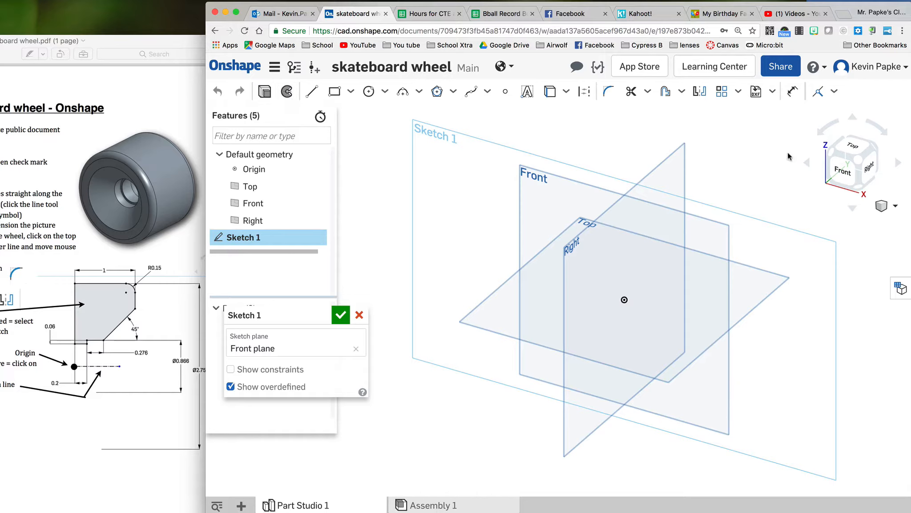
# View Sketch 1's Front plane head-on with View normal.
pyautogui.click(852, 162)
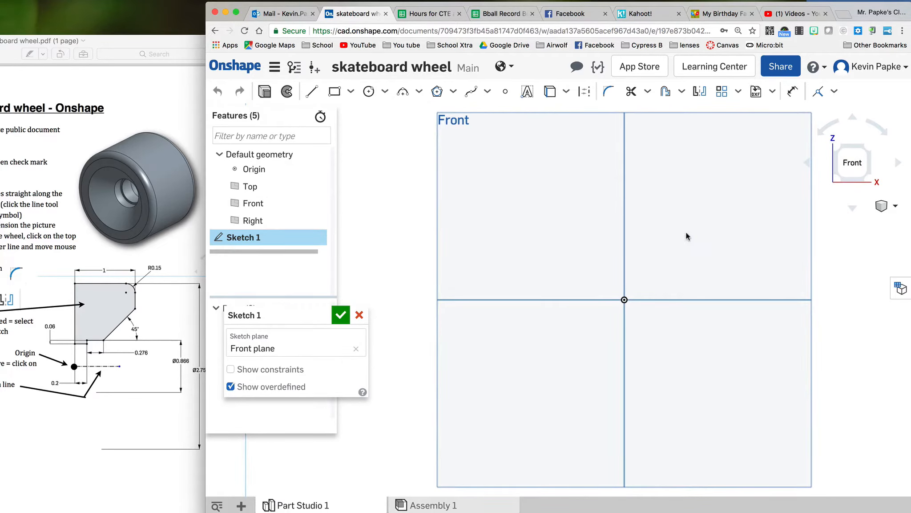
pyautogui.moveTo(624, 218)
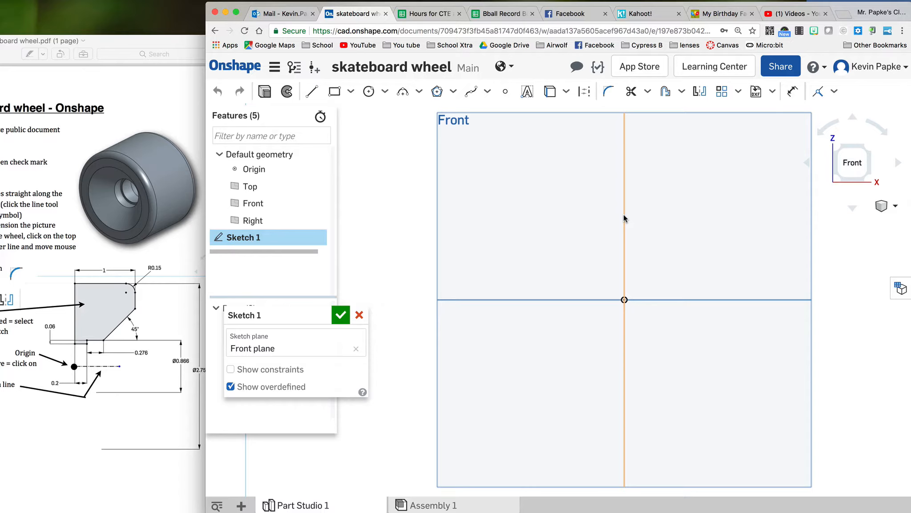
pyautogui.moveTo(418, 309)
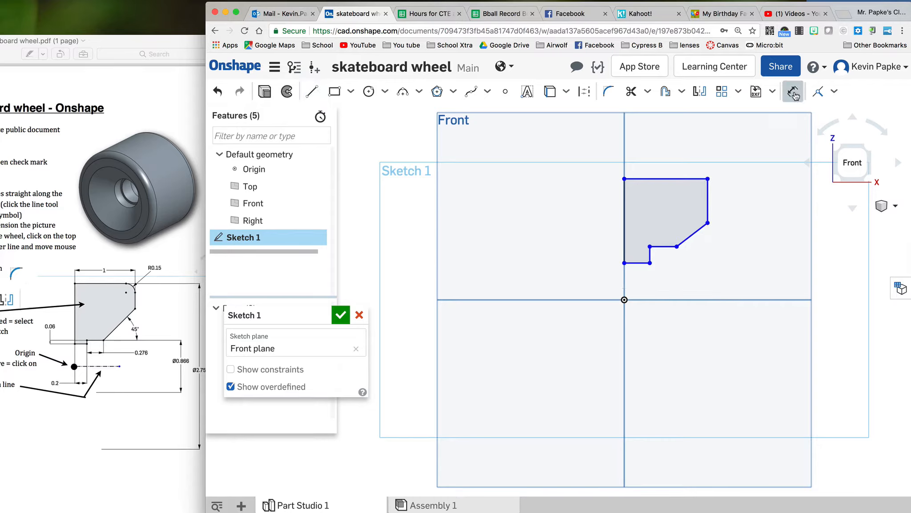
pyautogui.moveTo(661, 179)
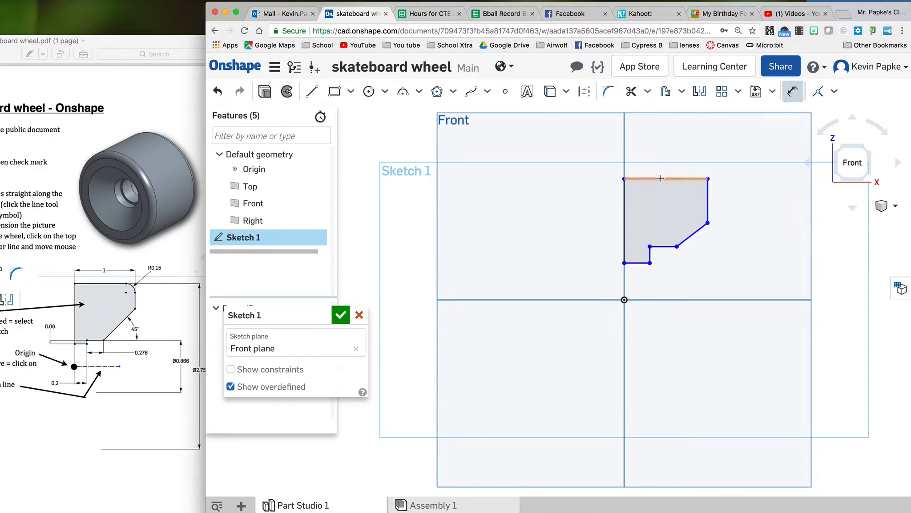
# Change the bottom step dimension to 0.276 and edit the small vertical step height.
pyautogui.click(659, 179)
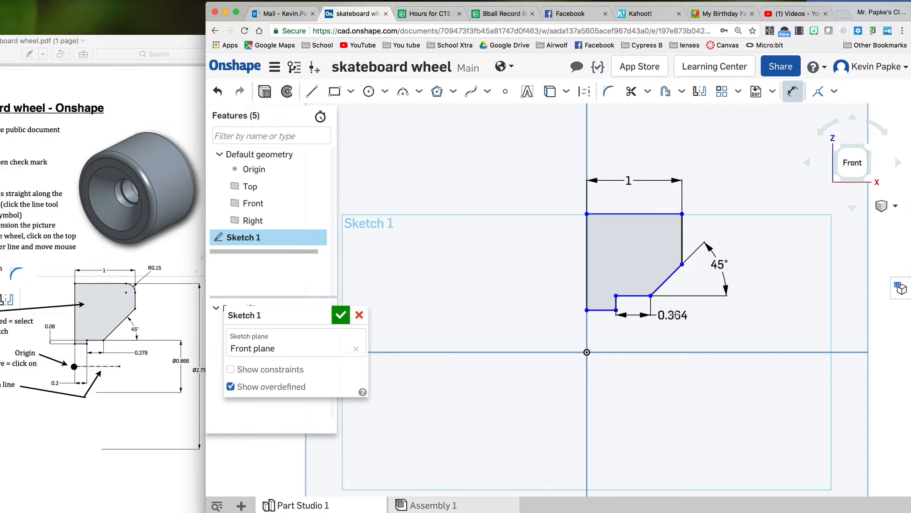
pyautogui.doubleClick(673, 316)
pyautogui.write('0.276')
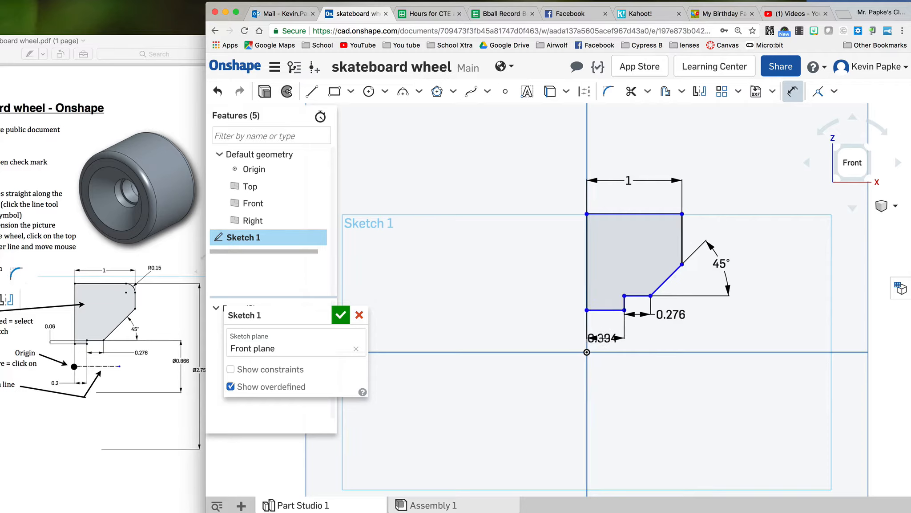
pyautogui.doubleClick(599, 338)
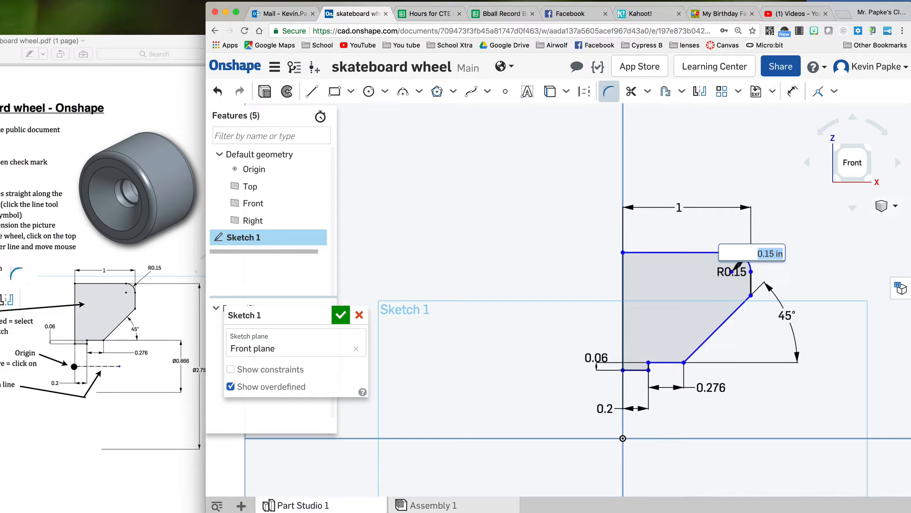
# Apply an R0.15 sketch fillet to the profile's top-right corner.
pyautogui.click(792, 91)
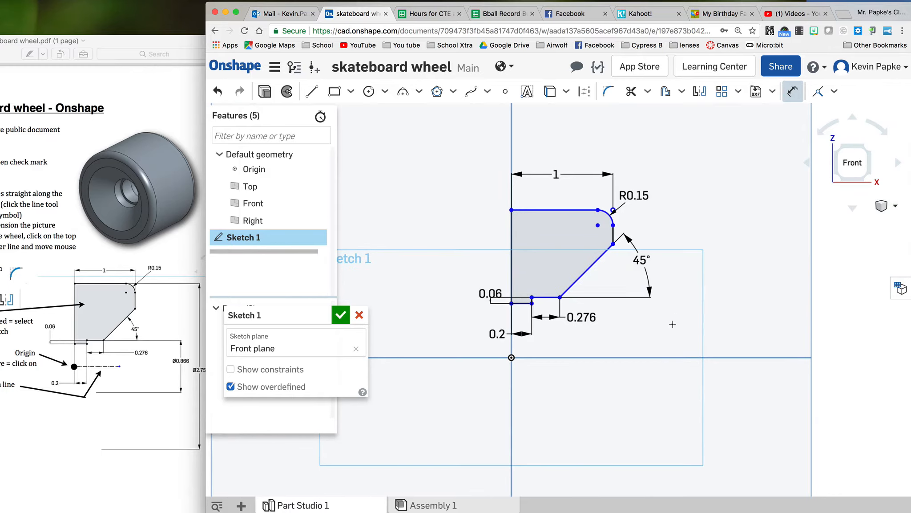
pyautogui.moveTo(555, 217)
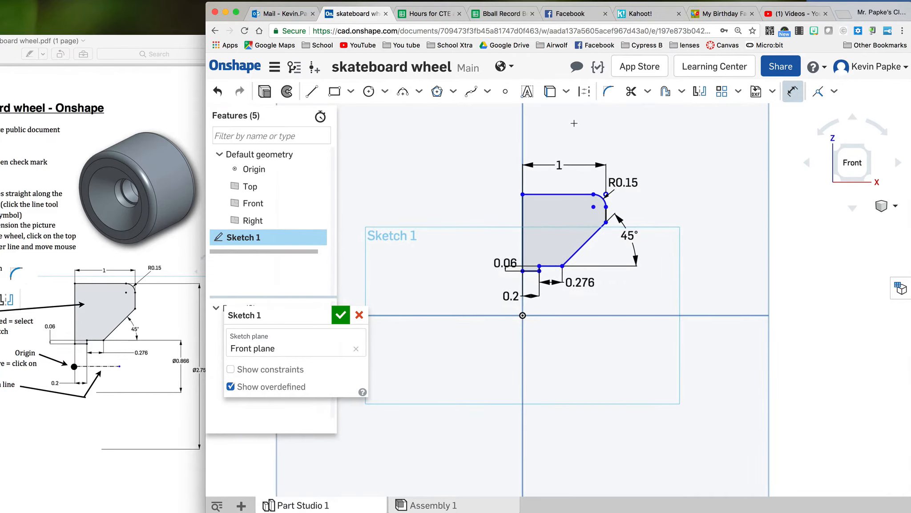
pyautogui.moveTo(682, 138)
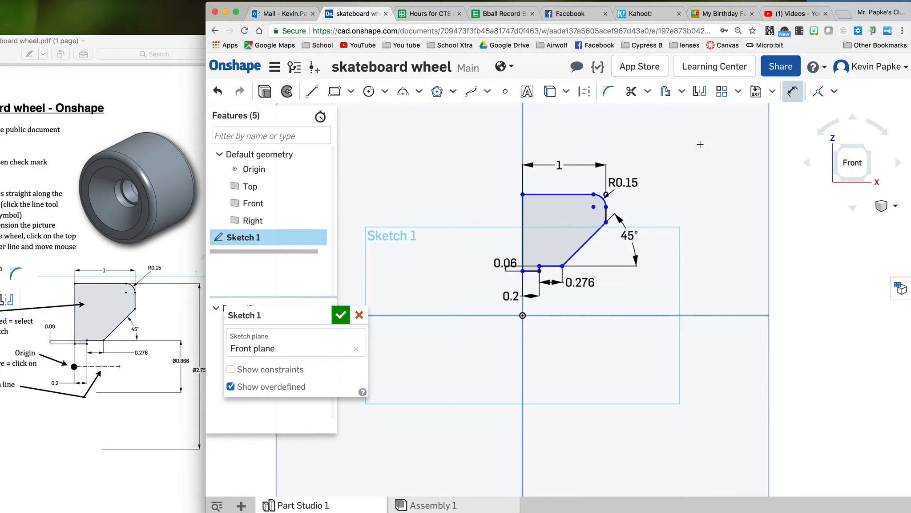
pyautogui.moveTo(609, 312)
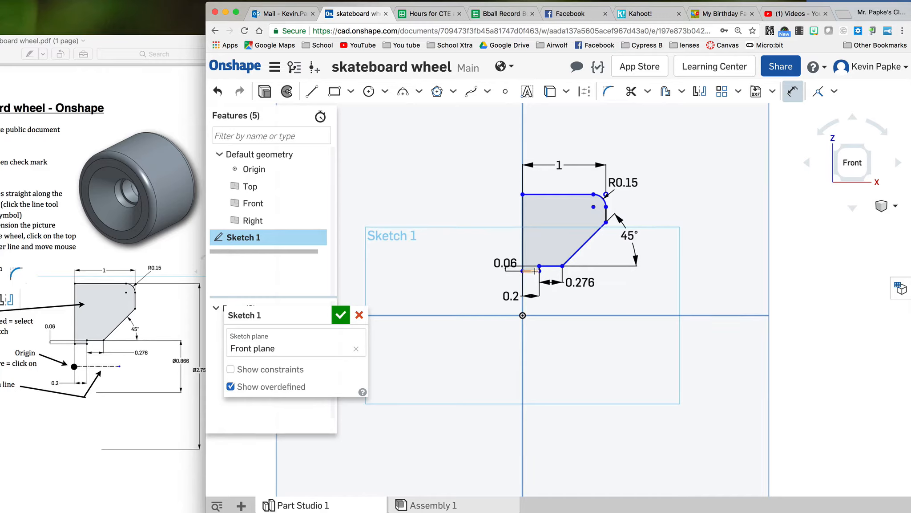
pyautogui.moveTo(535, 198)
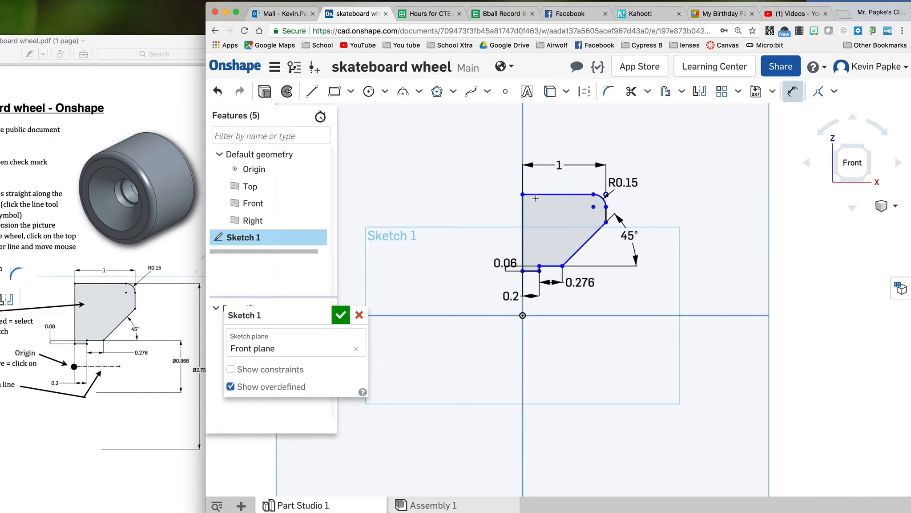
pyautogui.moveTo(452, 167)
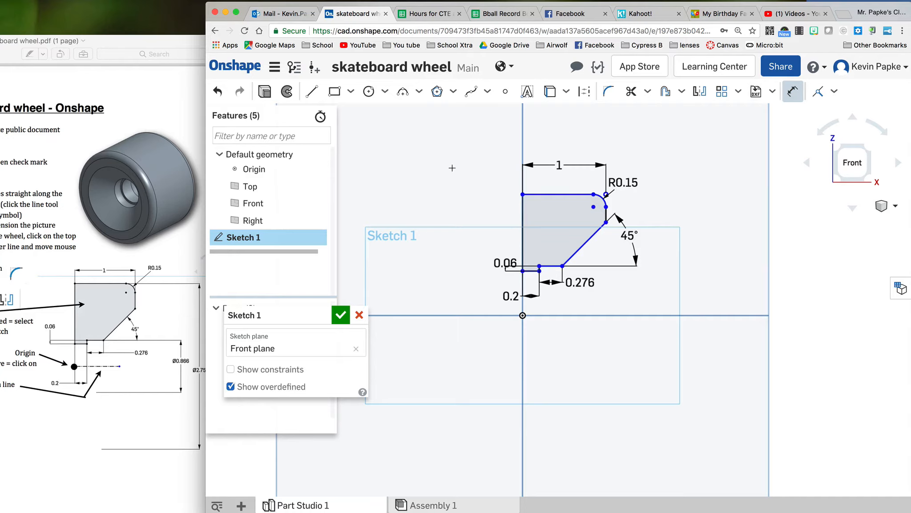
pyautogui.moveTo(323, 103)
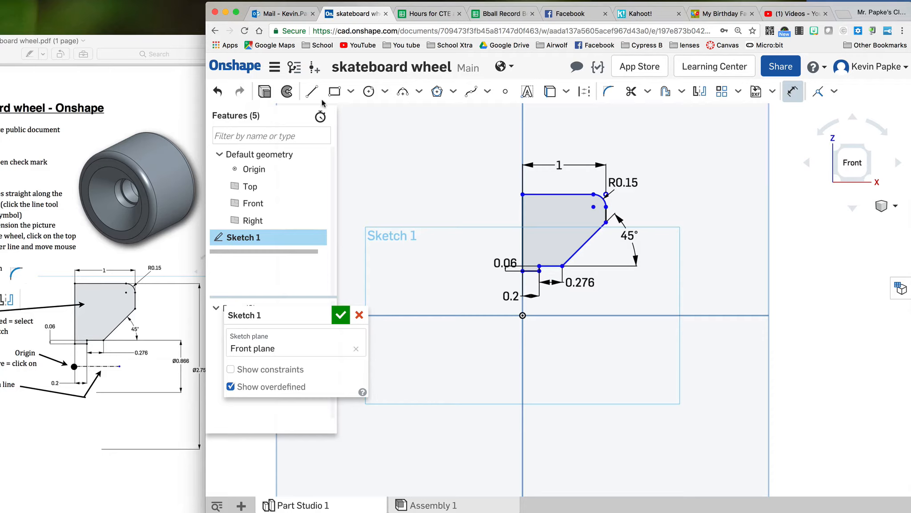
# Draw the horizontal construction axis line through the origin.
pyautogui.click(311, 91)
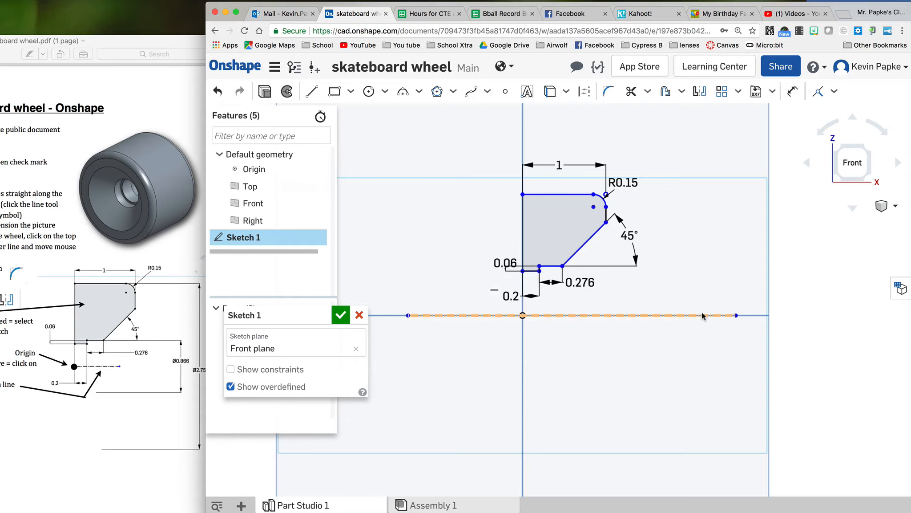
pyautogui.moveTo(613, 317)
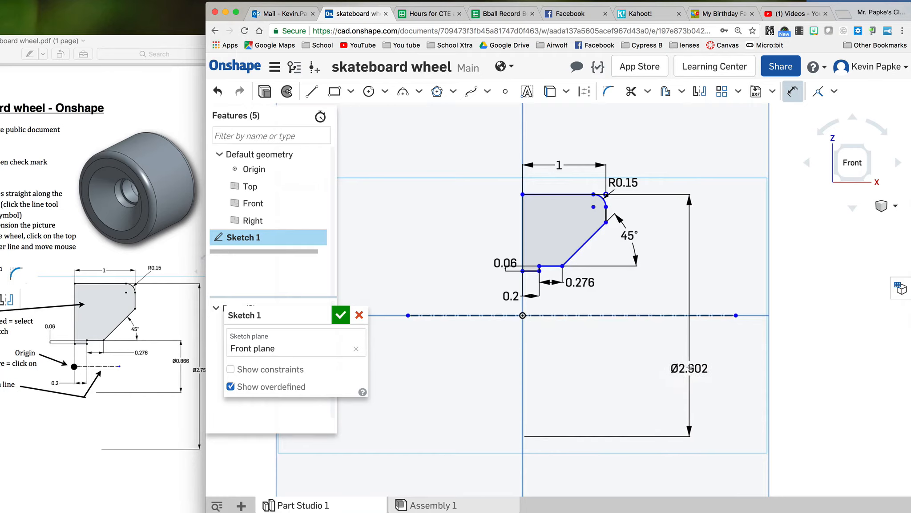
# Dimension diameters about the axis: Ø2.75 on the top edge, Ø0.866 on the bottom edge.
pyautogui.doubleClick(689, 368)
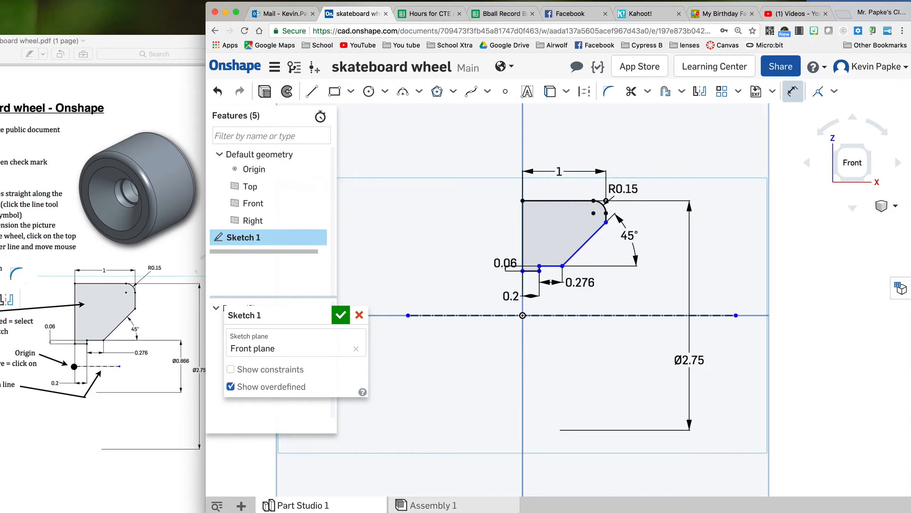
pyautogui.moveTo(550, 201)
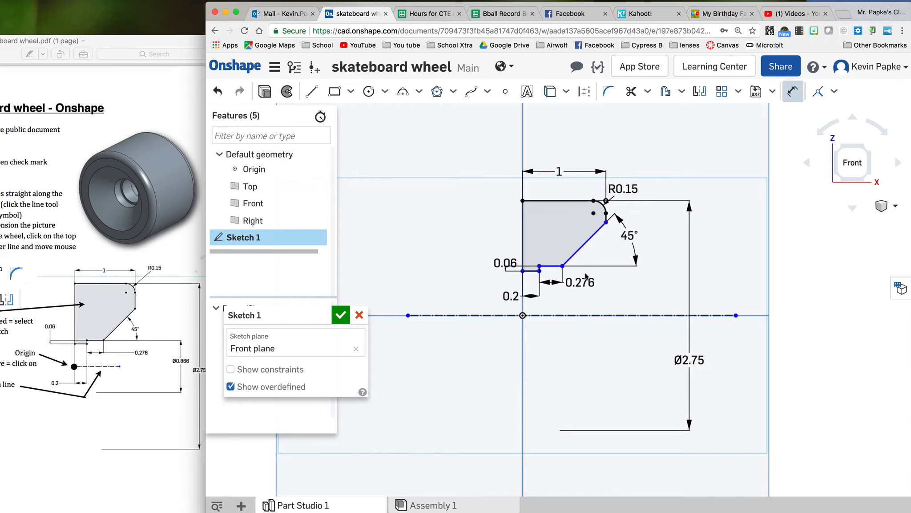
pyautogui.click(688, 359)
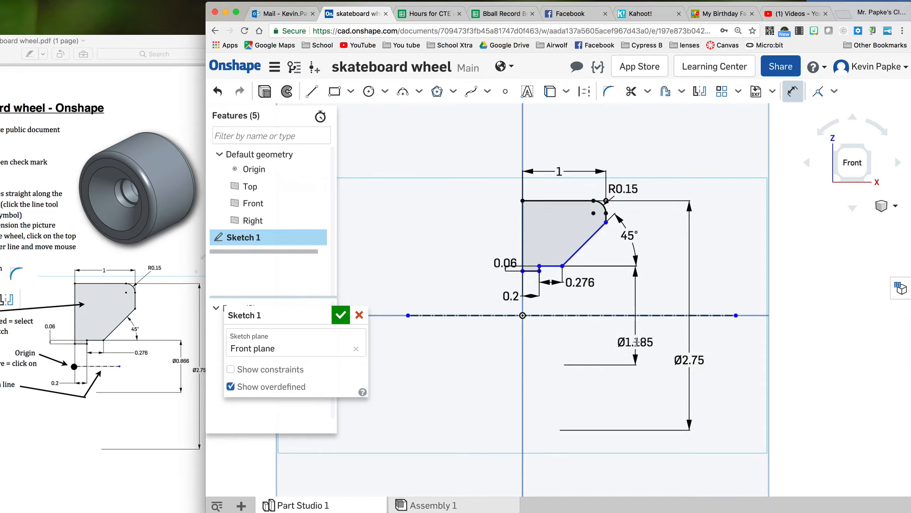
pyautogui.doubleClick(637, 342)
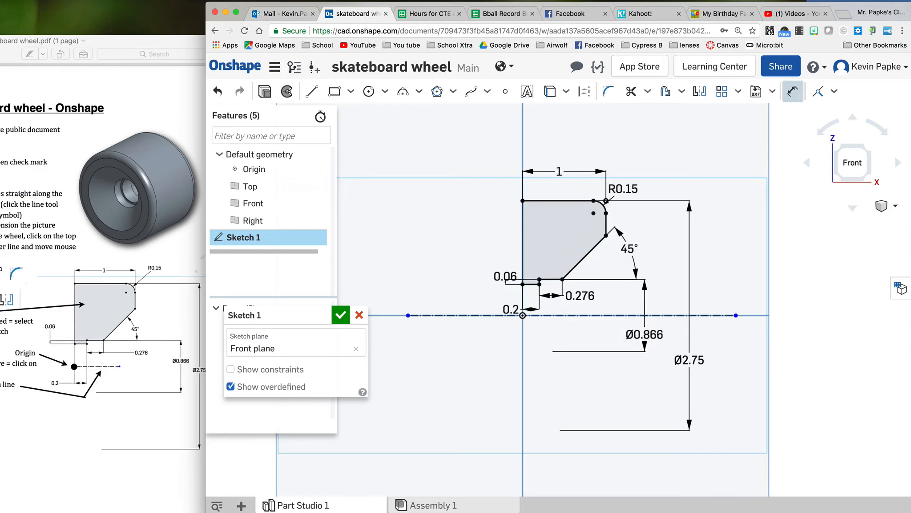
pyautogui.click(648, 329)
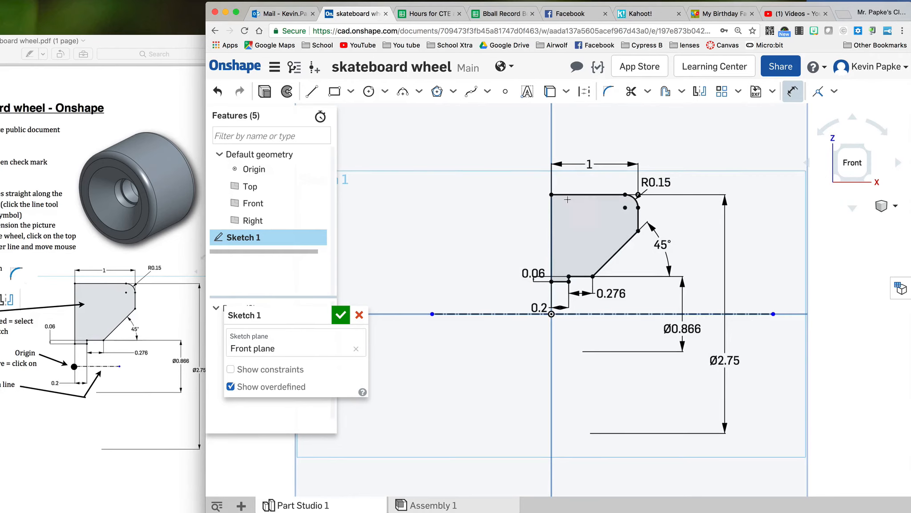
pyautogui.moveTo(589, 272)
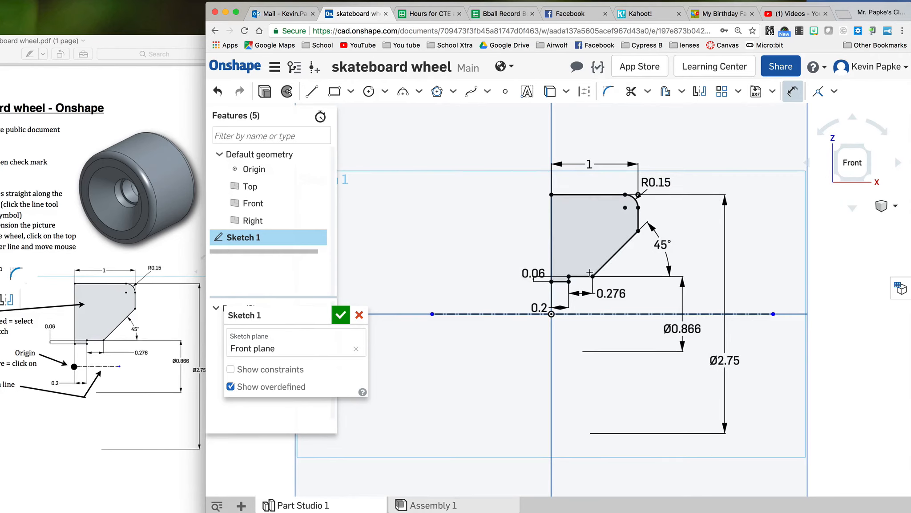
pyautogui.moveTo(585, 220)
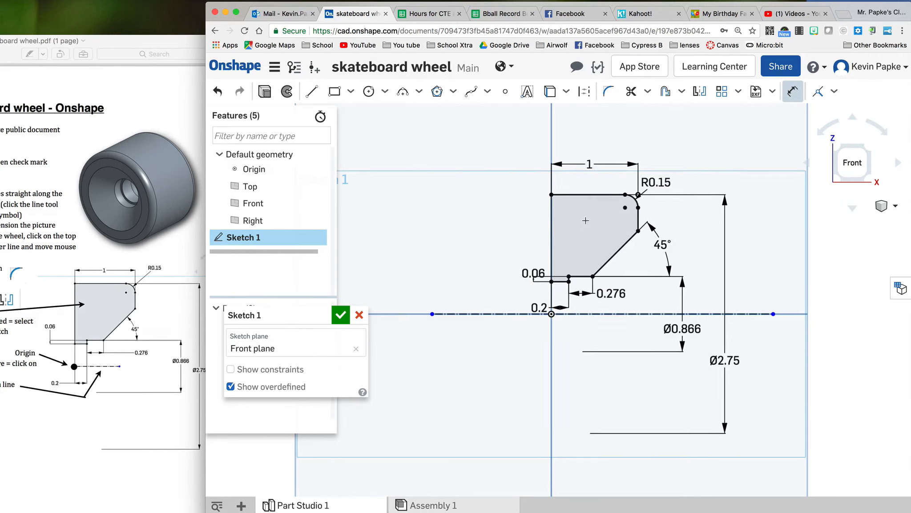
pyautogui.moveTo(594, 198)
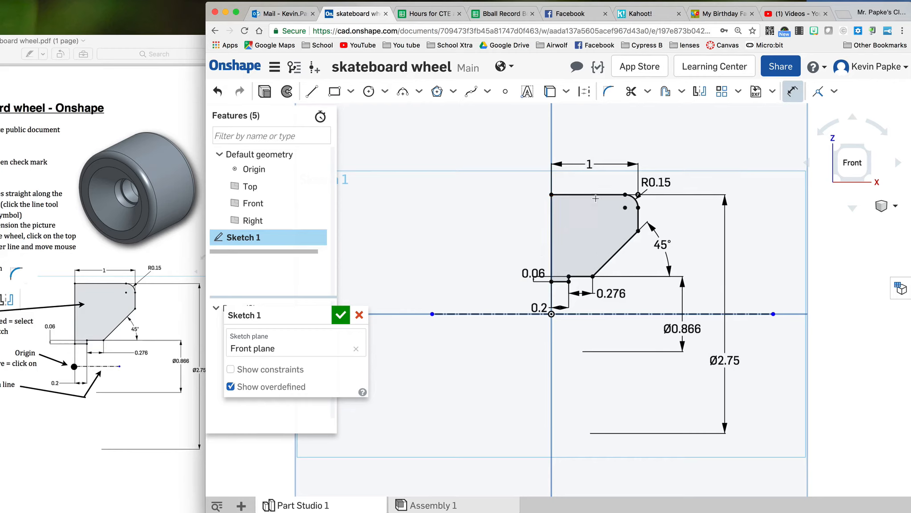
# Accept and close Sketch 1 with the green check.
pyautogui.click(550, 238)
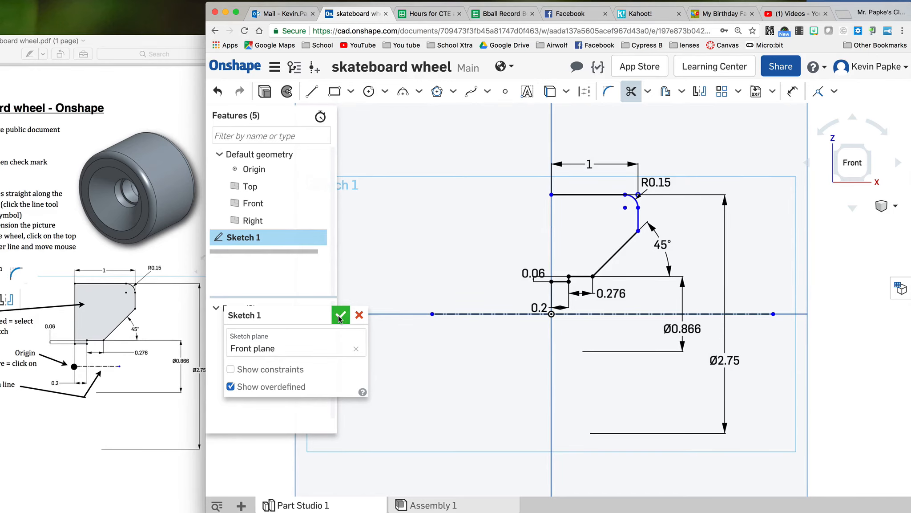
pyautogui.click(340, 315)
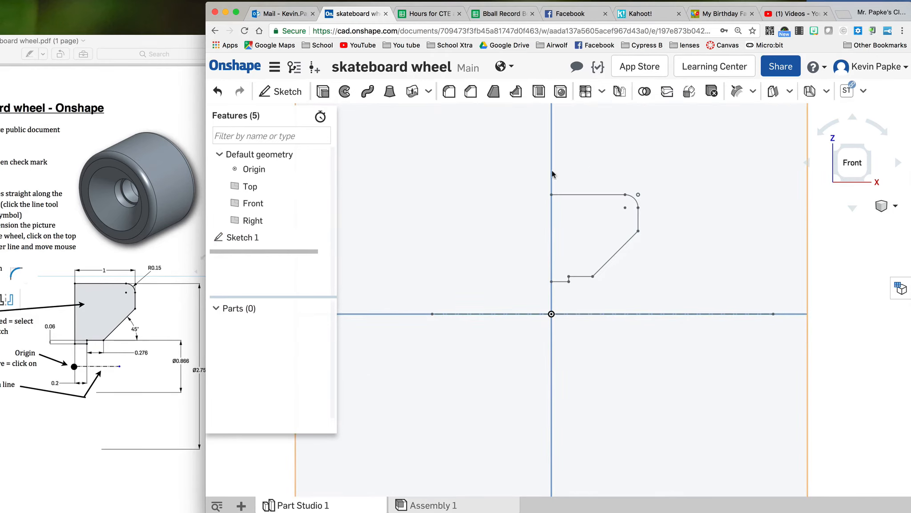
pyautogui.moveTo(620, 91)
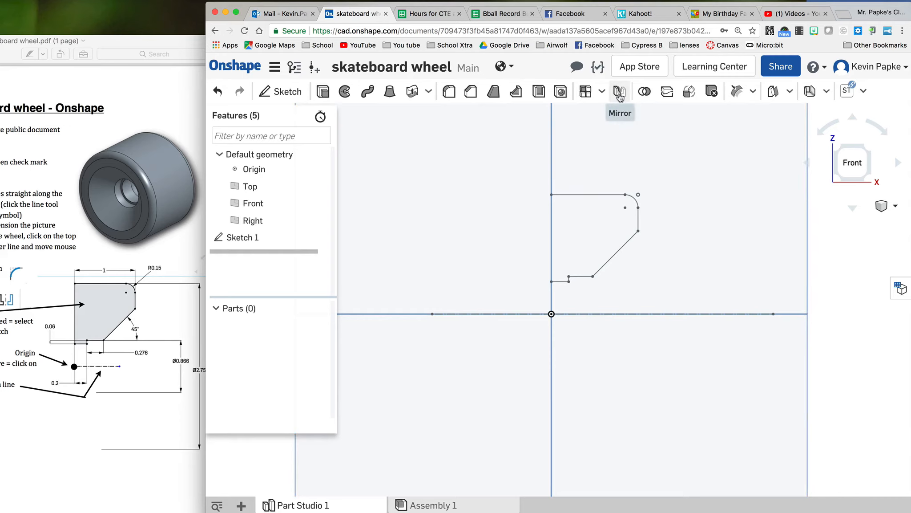
# Create a Feature mirror of Sketch 1 across the Right plane.
pyautogui.click(620, 91)
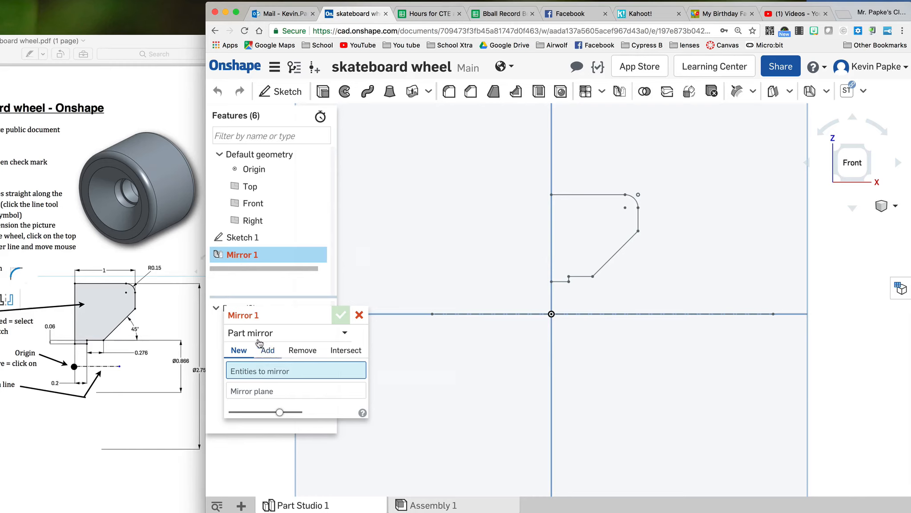
pyautogui.moveTo(558, 234)
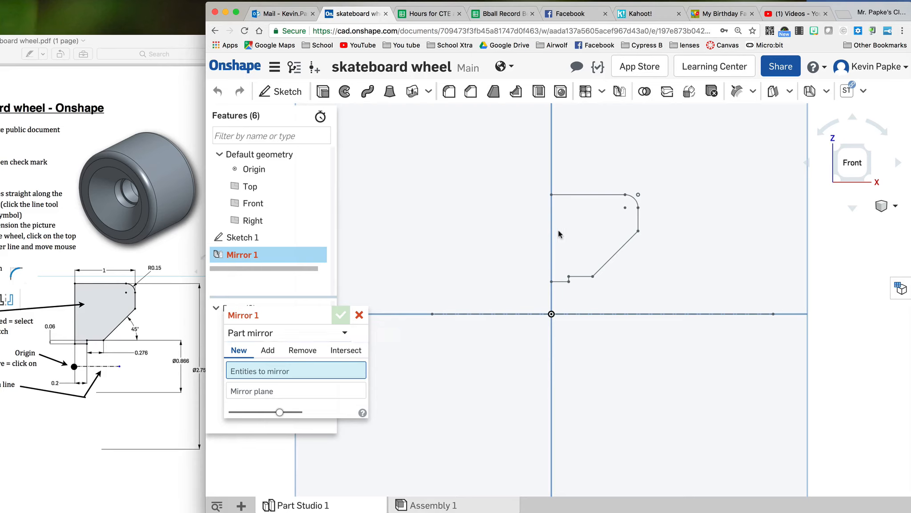
pyautogui.moveTo(586, 255)
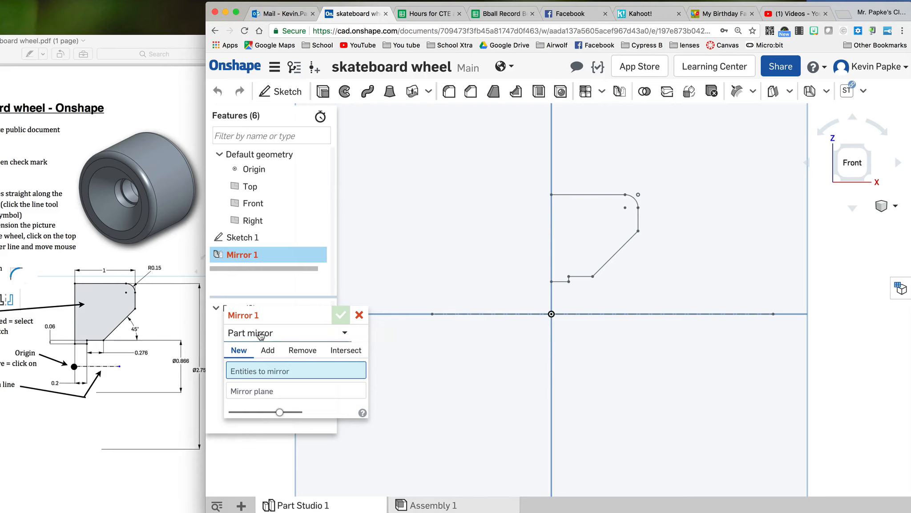
pyautogui.click(288, 332)
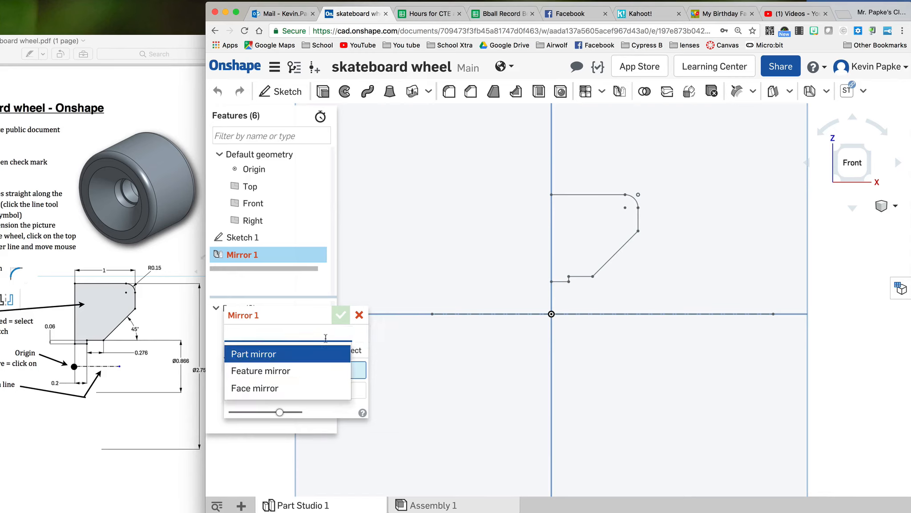
pyautogui.click(261, 371)
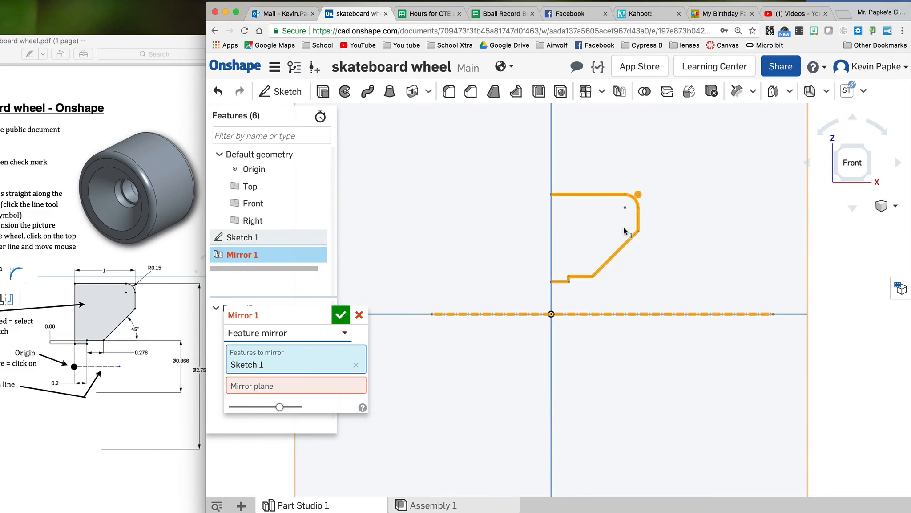
pyautogui.moveTo(481, 263)
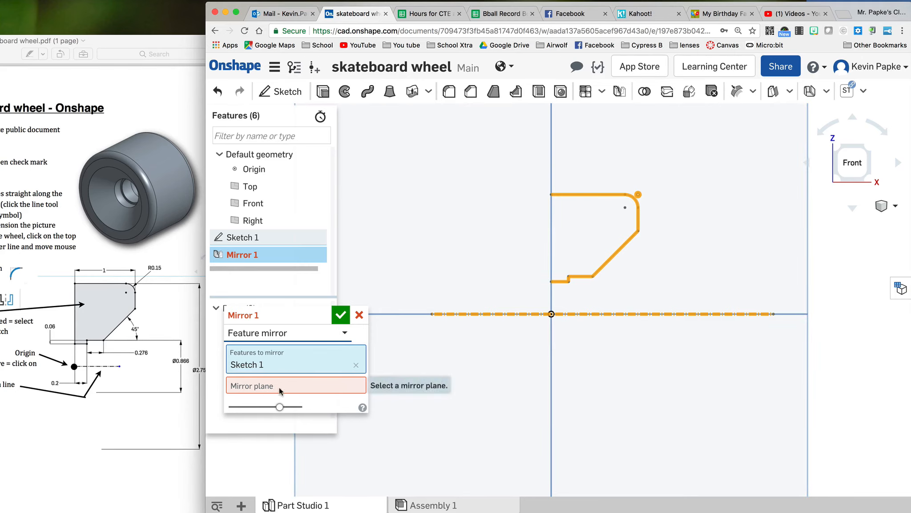
pyautogui.click(280, 386)
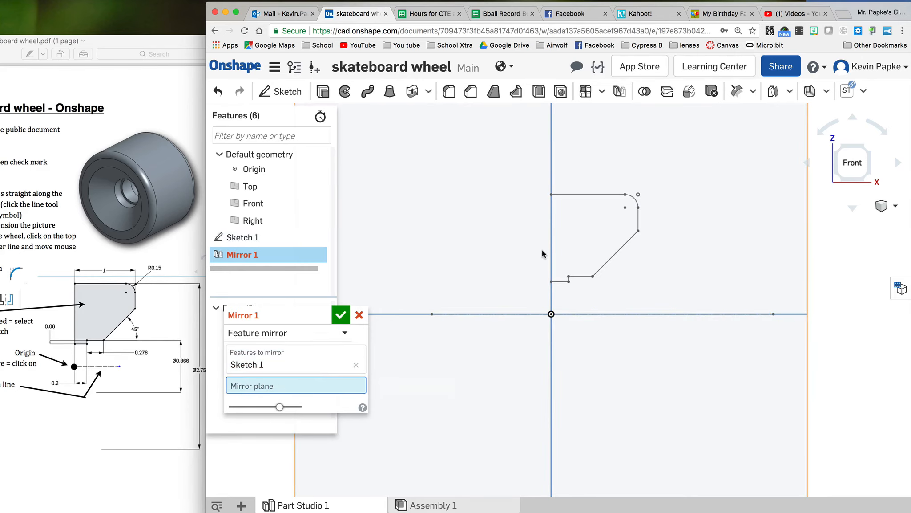
pyautogui.click(253, 220)
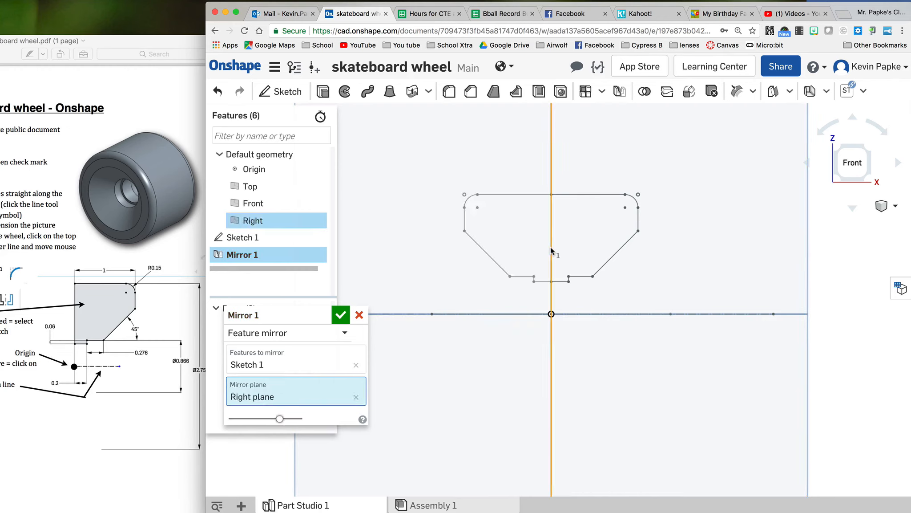
pyautogui.moveTo(602, 289)
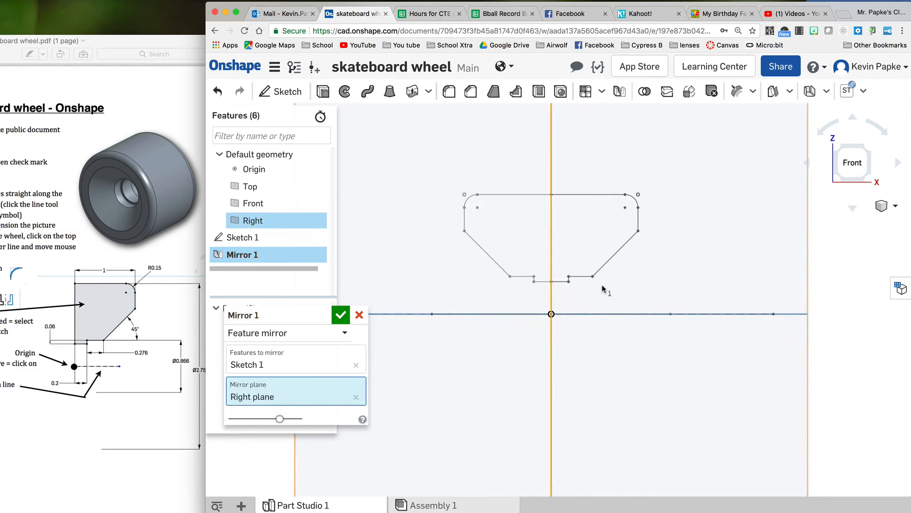
pyautogui.moveTo(464, 231)
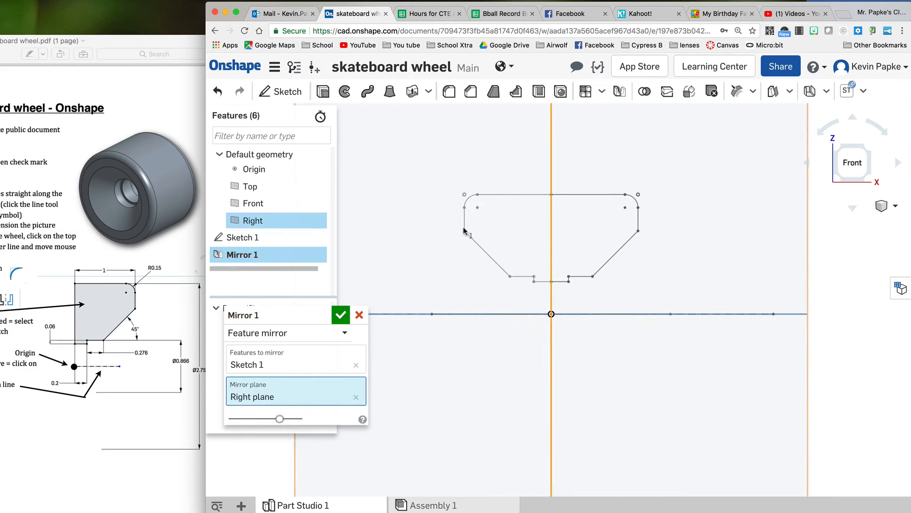
pyautogui.moveTo(573, 275)
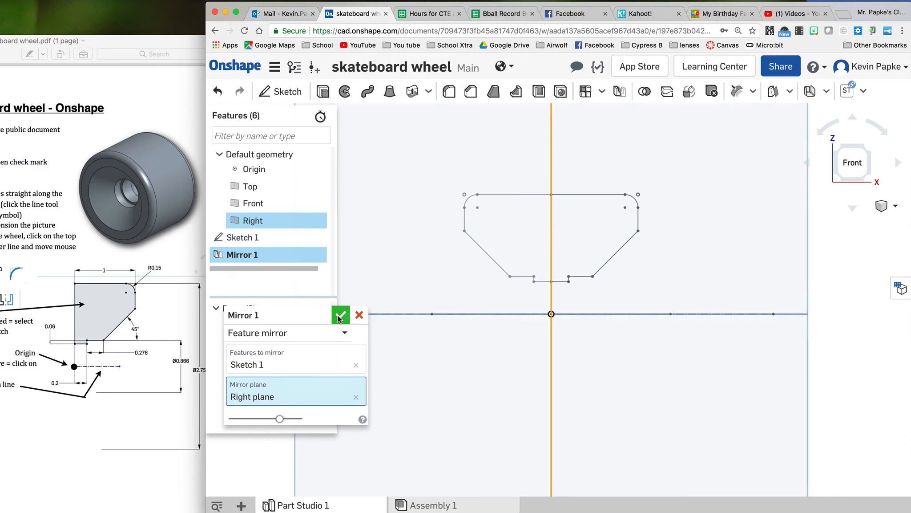
pyautogui.click(341, 314)
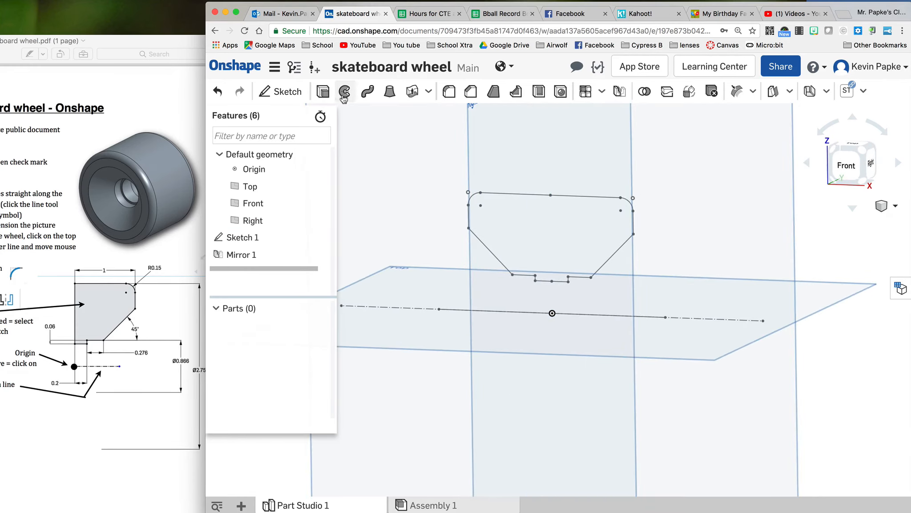
# Preview a full Surface revolve of the profile edges about the construction line.
pyautogui.click(345, 92)
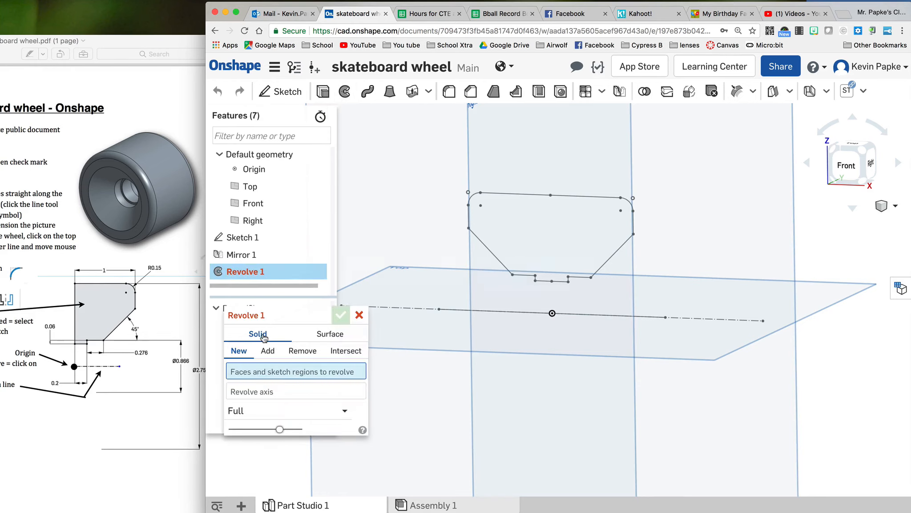
pyautogui.moveTo(521, 201)
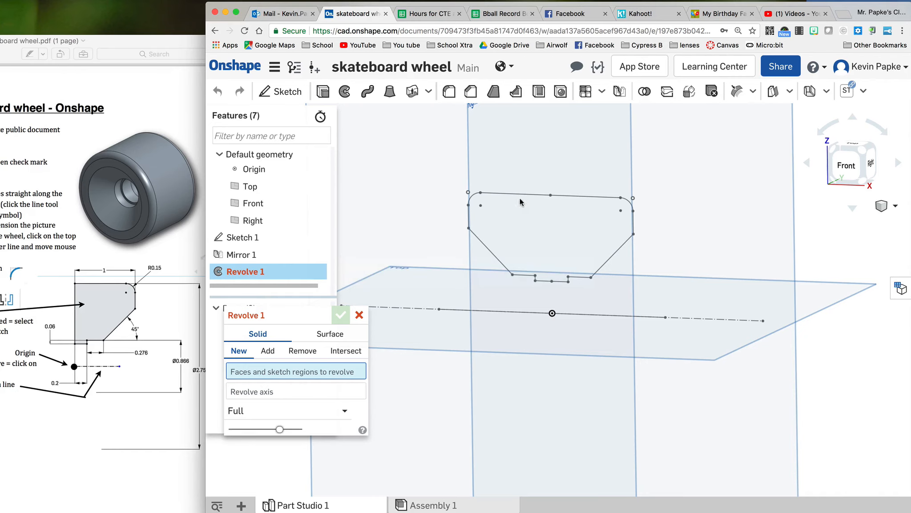
pyautogui.moveTo(529, 197)
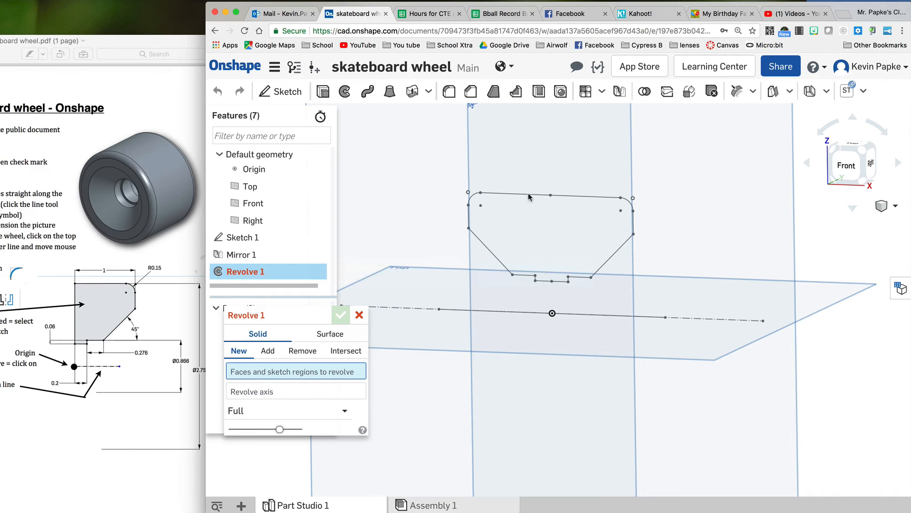
pyautogui.moveTo(393, 277)
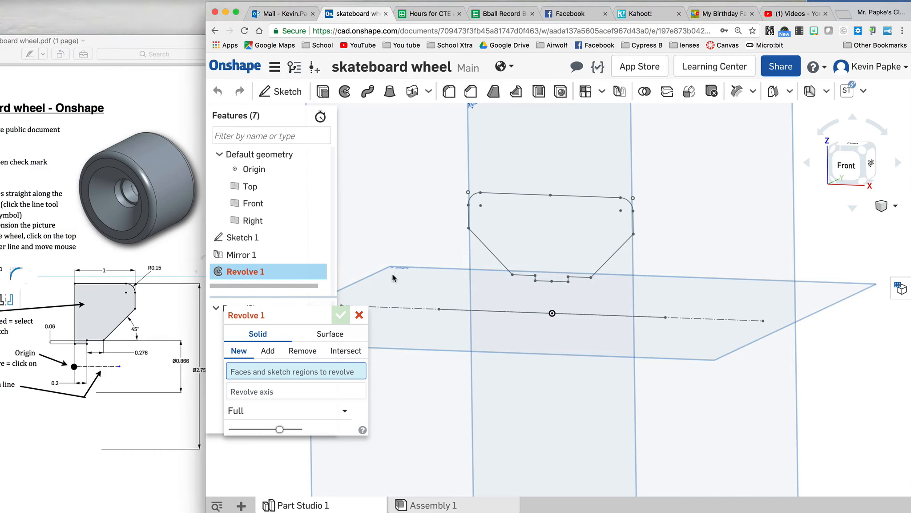
pyautogui.click(329, 334)
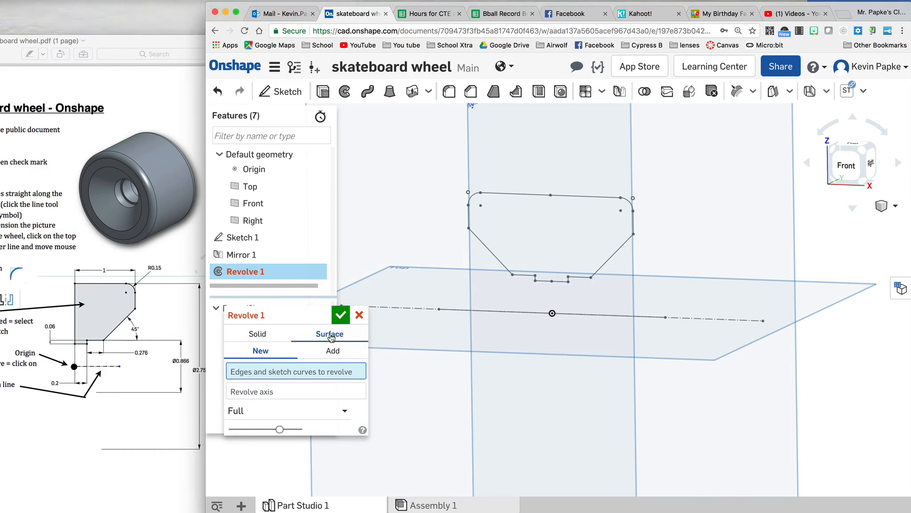
pyautogui.moveTo(253, 378)
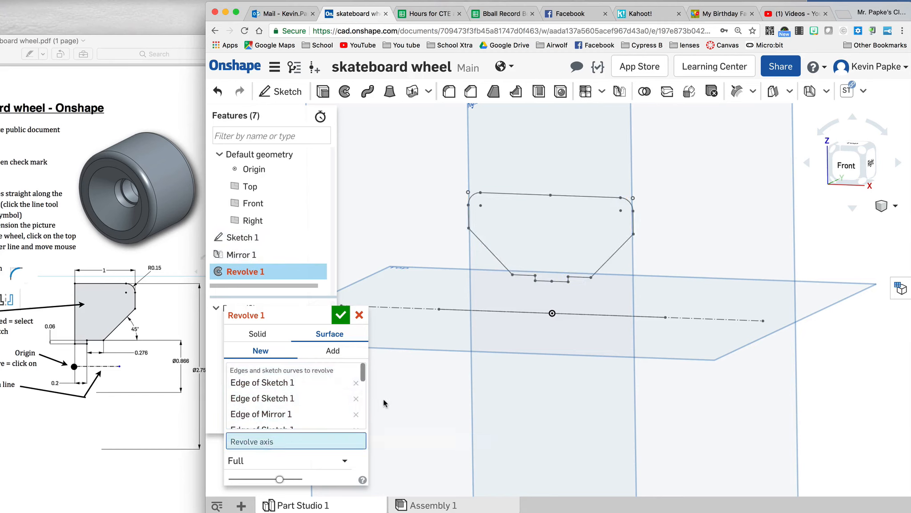
pyautogui.click(505, 314)
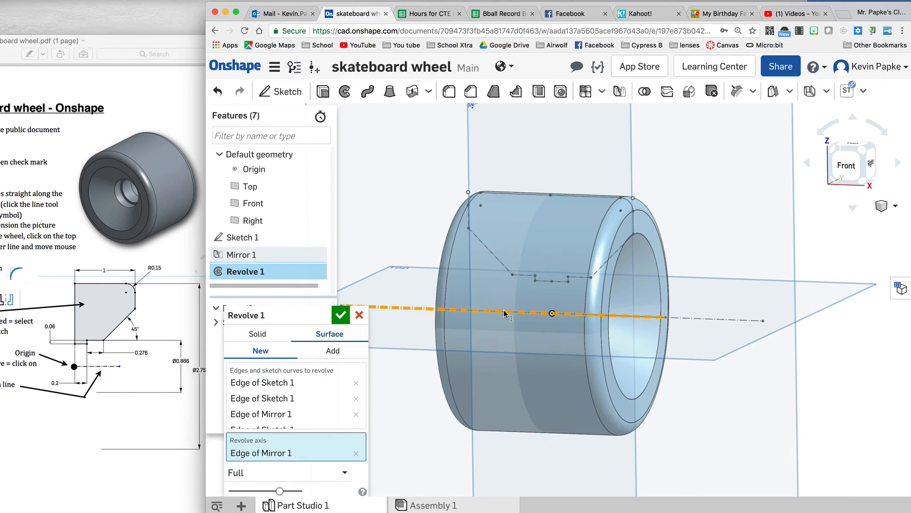
pyautogui.moveTo(556, 237)
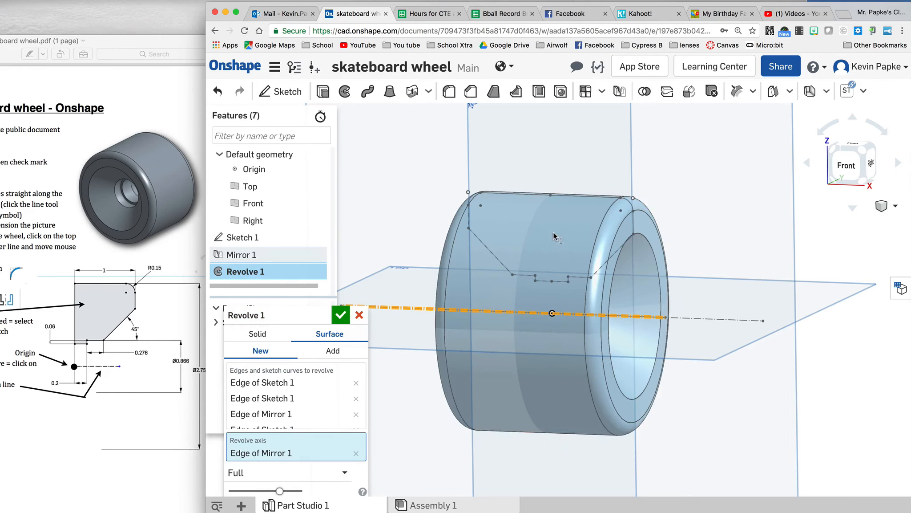
pyautogui.moveTo(526, 373)
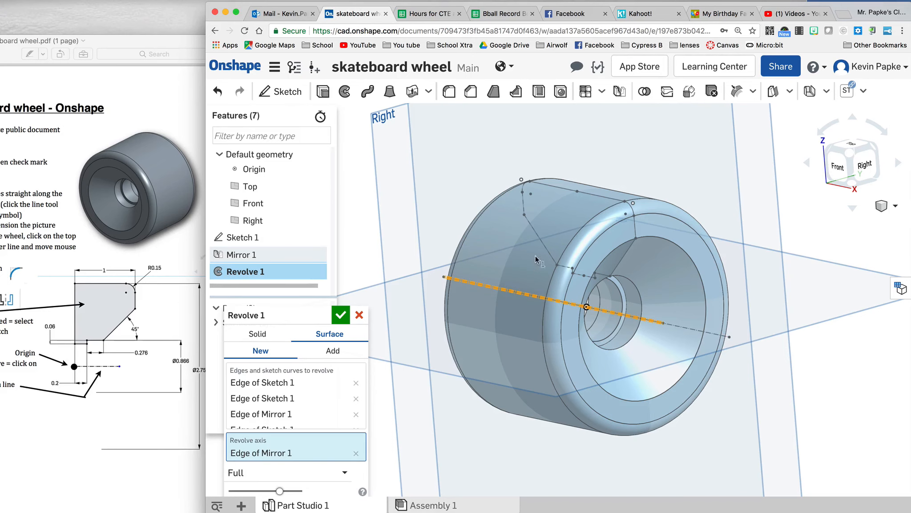
pyautogui.moveTo(577, 236)
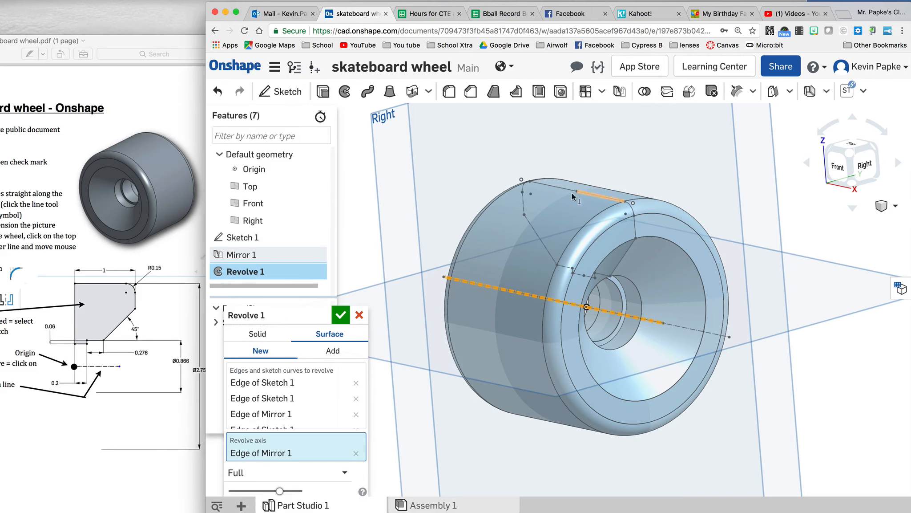
pyautogui.moveTo(674, 381)
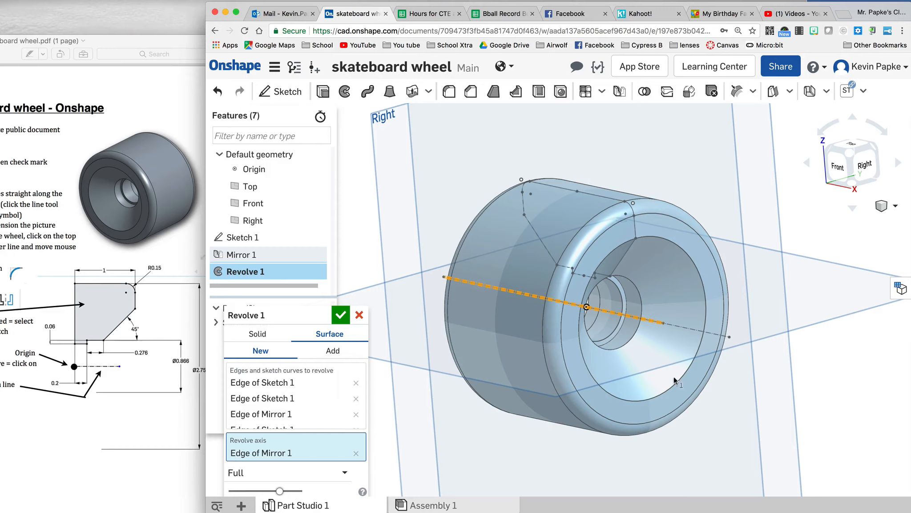